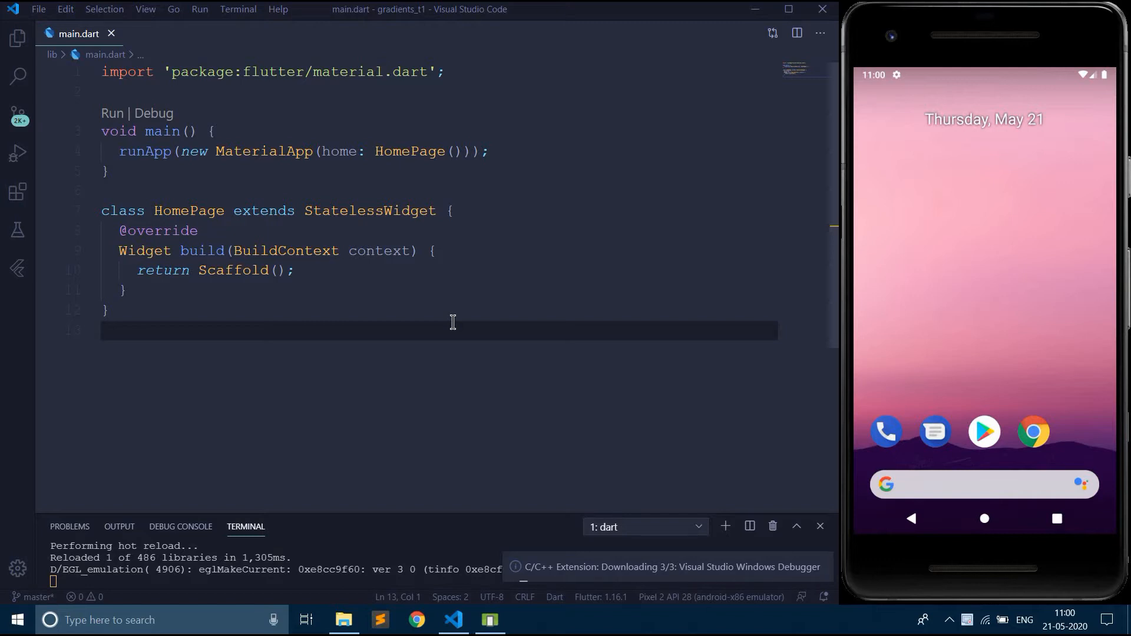
mouse_move(245, 217)
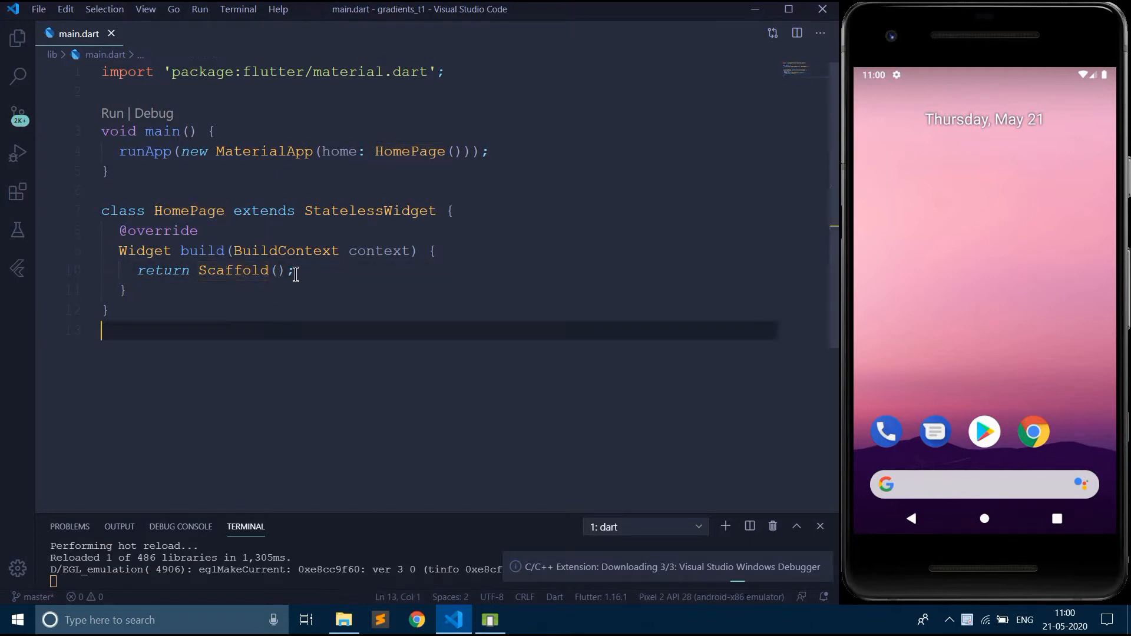
Step: Add appBar: new AppBar with title Text("Gradient App Bar") to the Scaffold
text(app)
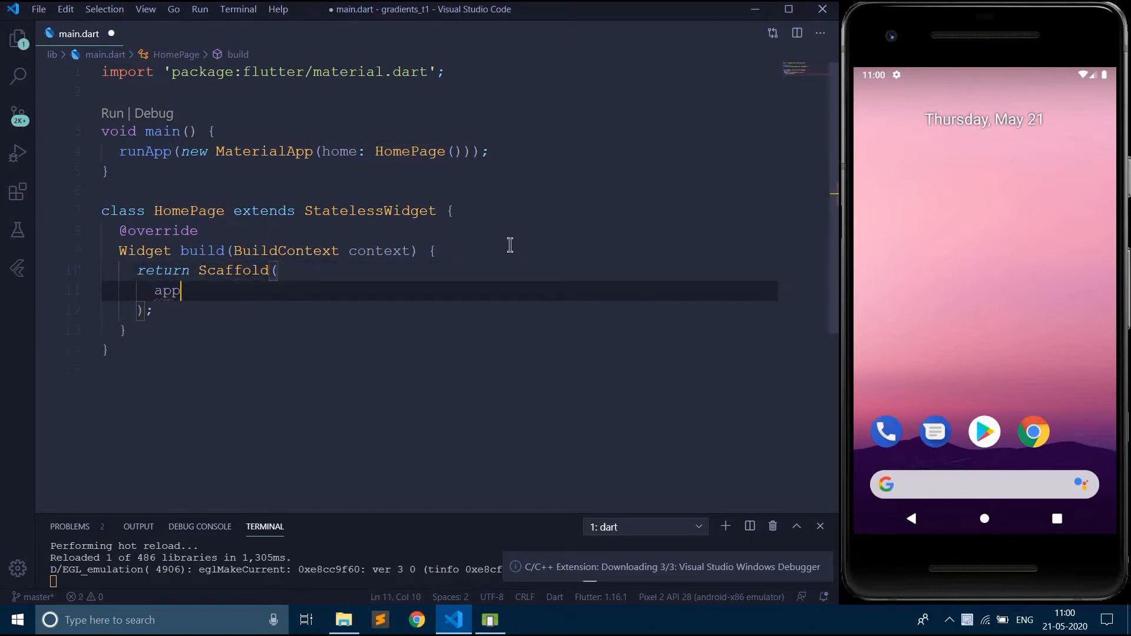
text(Bar: new A,)
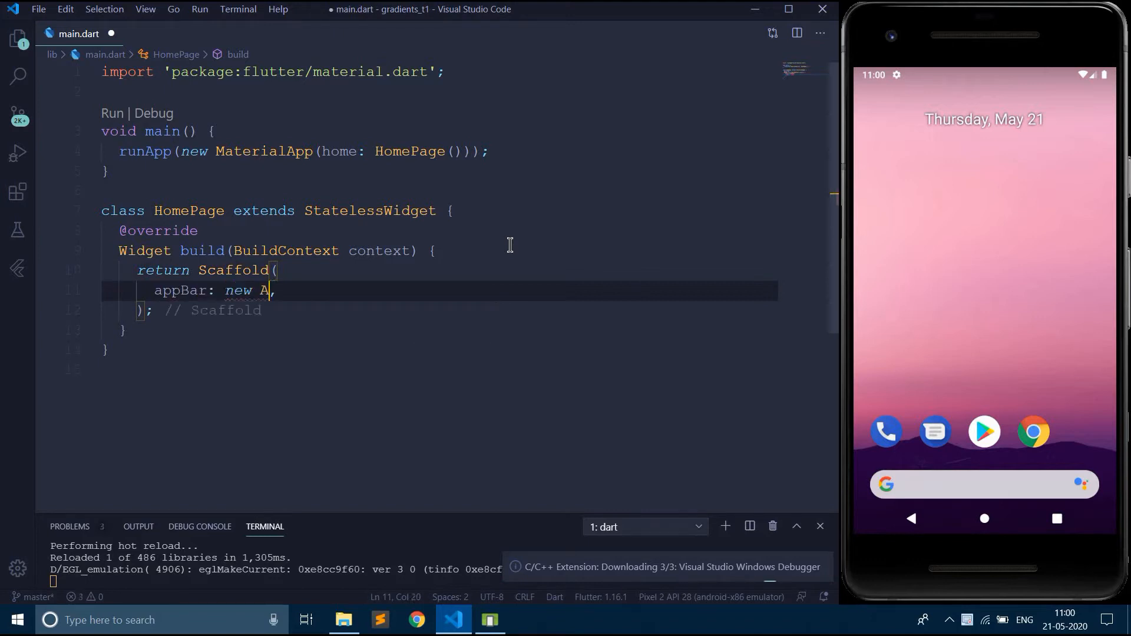
text(ppBar()
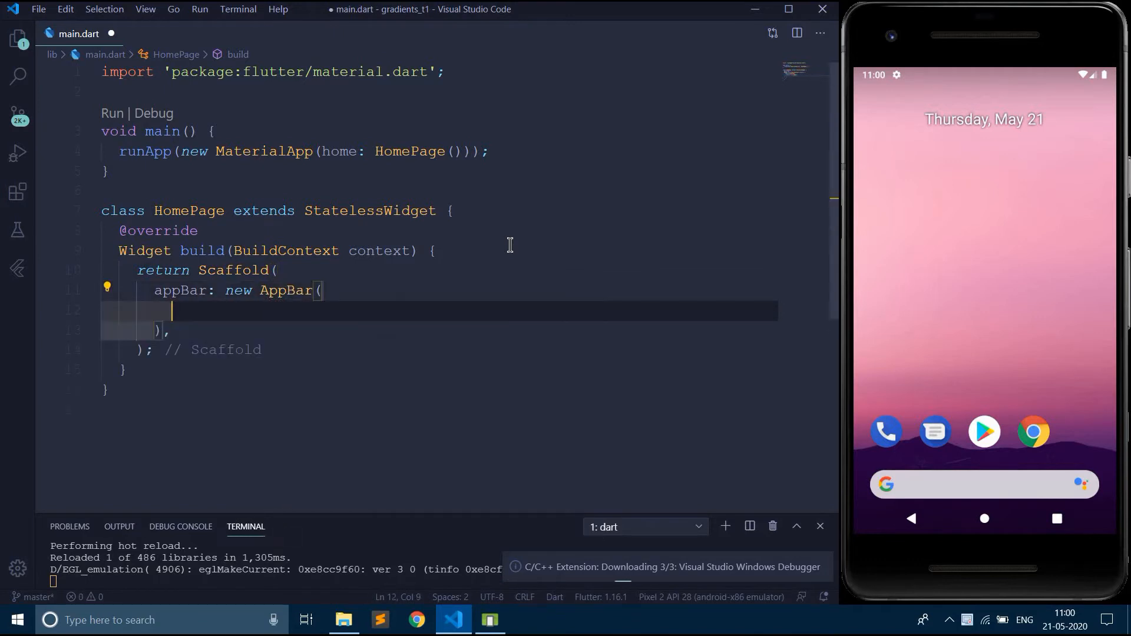
text(title: Text("data"),)
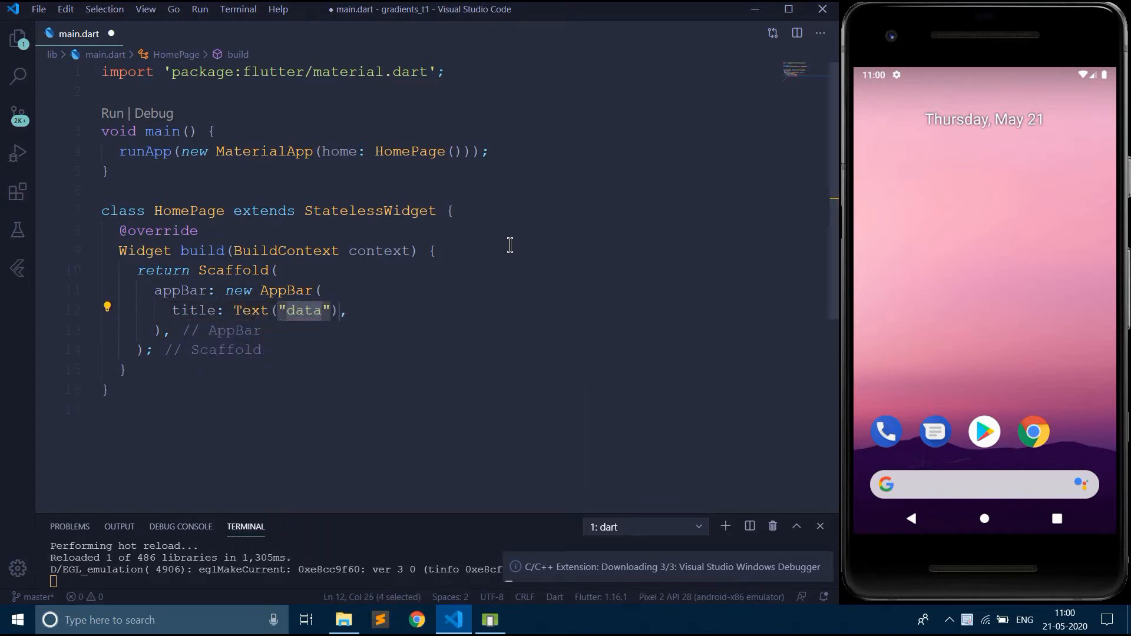
text(Gradient)
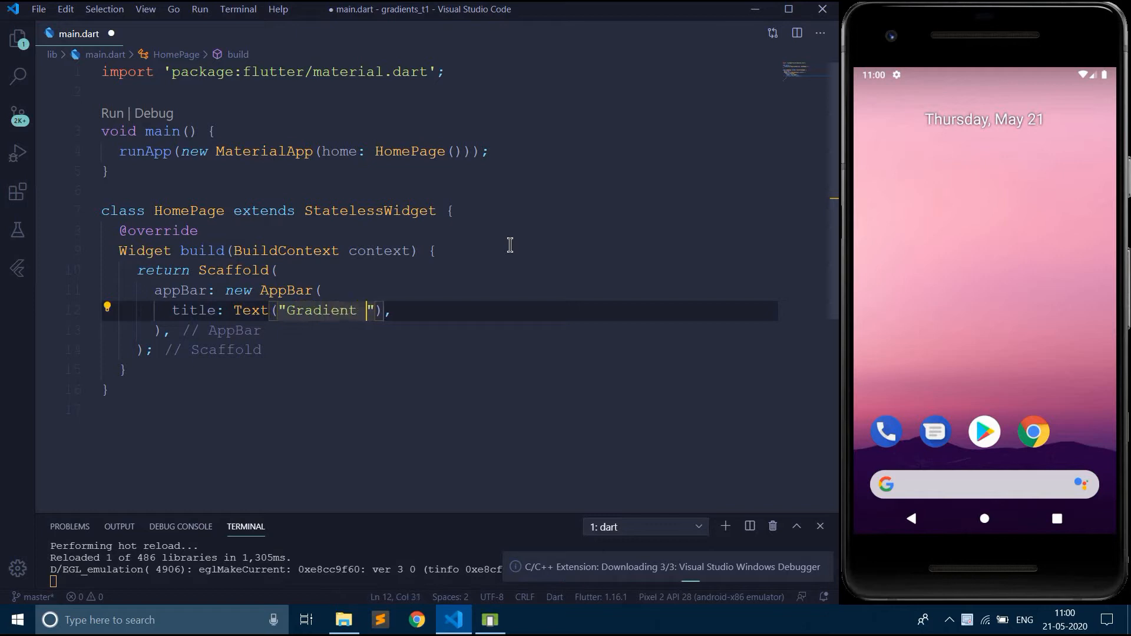
text(App Bar)
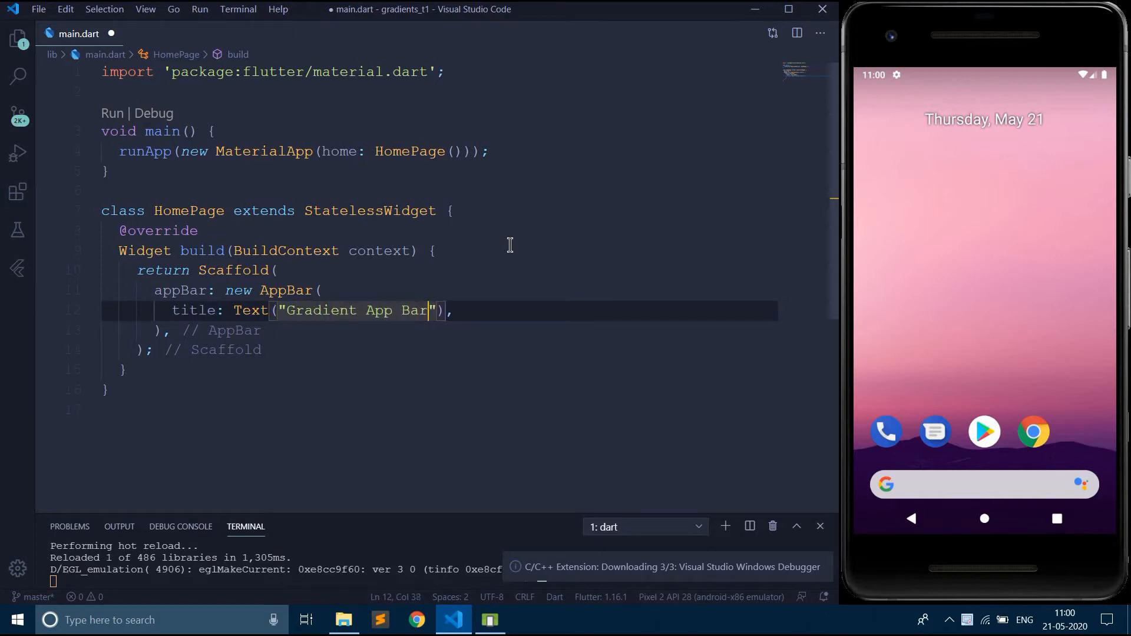
Step: Style the title with TextStyle(color: Colors.white) and save to hot reload
text(,s)
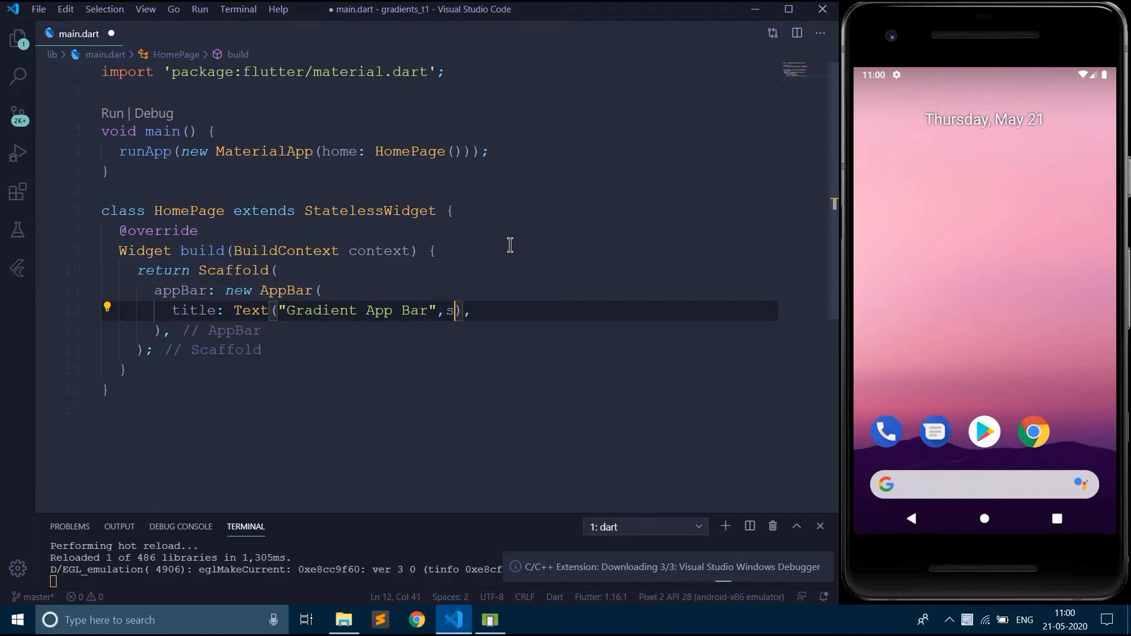
text(tyle: Te,)
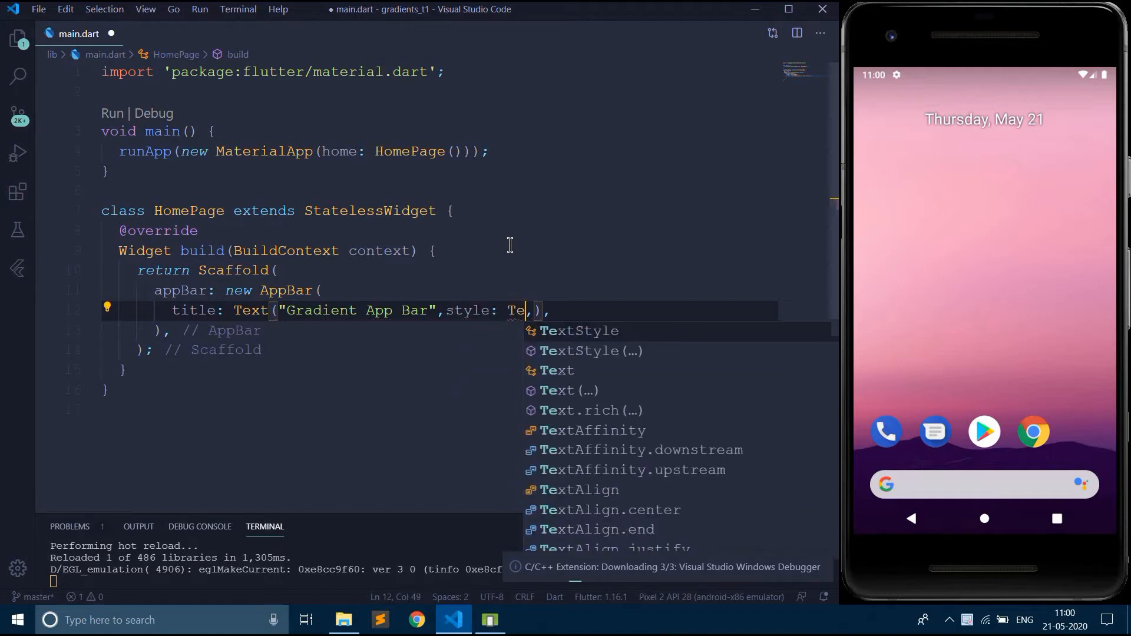
text(xtStyle(col)
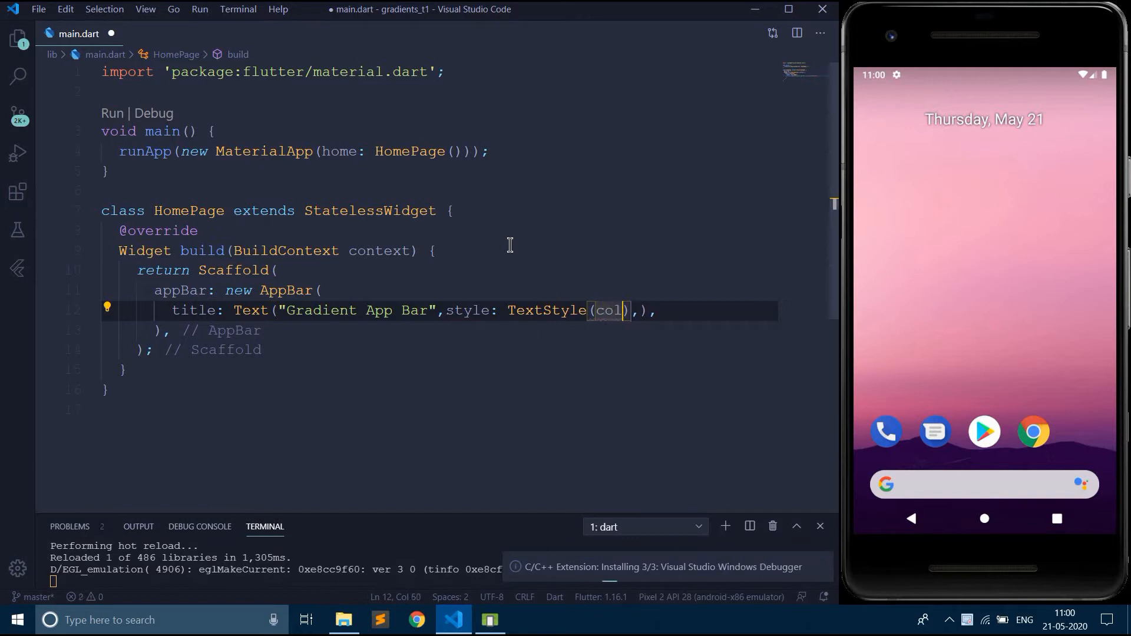
text(r)
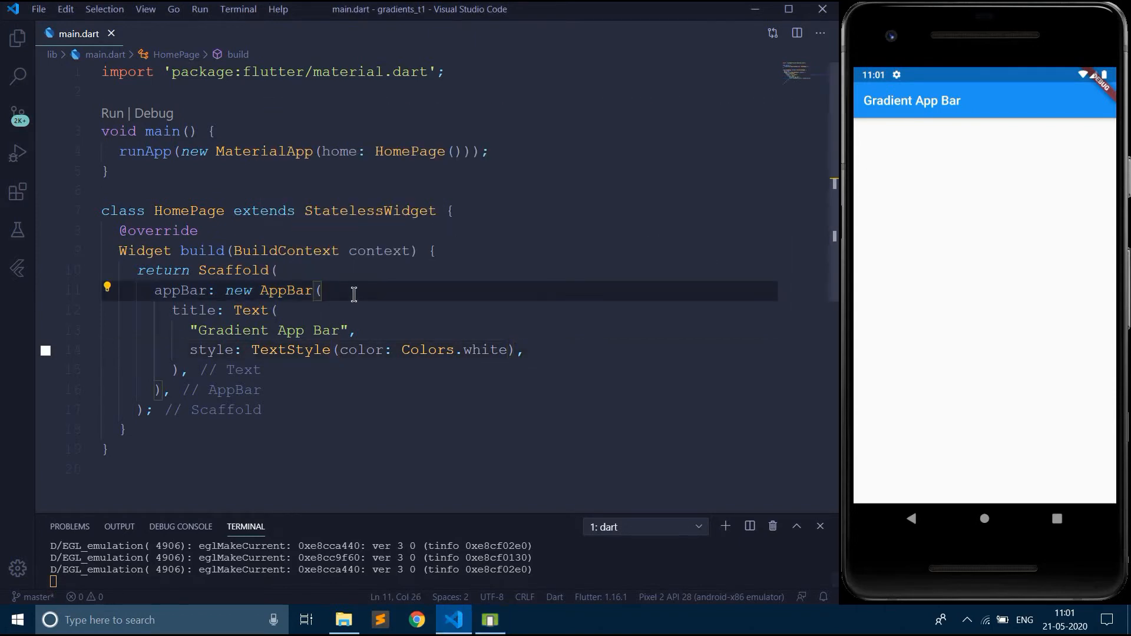
Step: Add flexibleSpace: Container(decoration: BoxDecoration()) inside the AppBar via IntelliSense
text(fl)
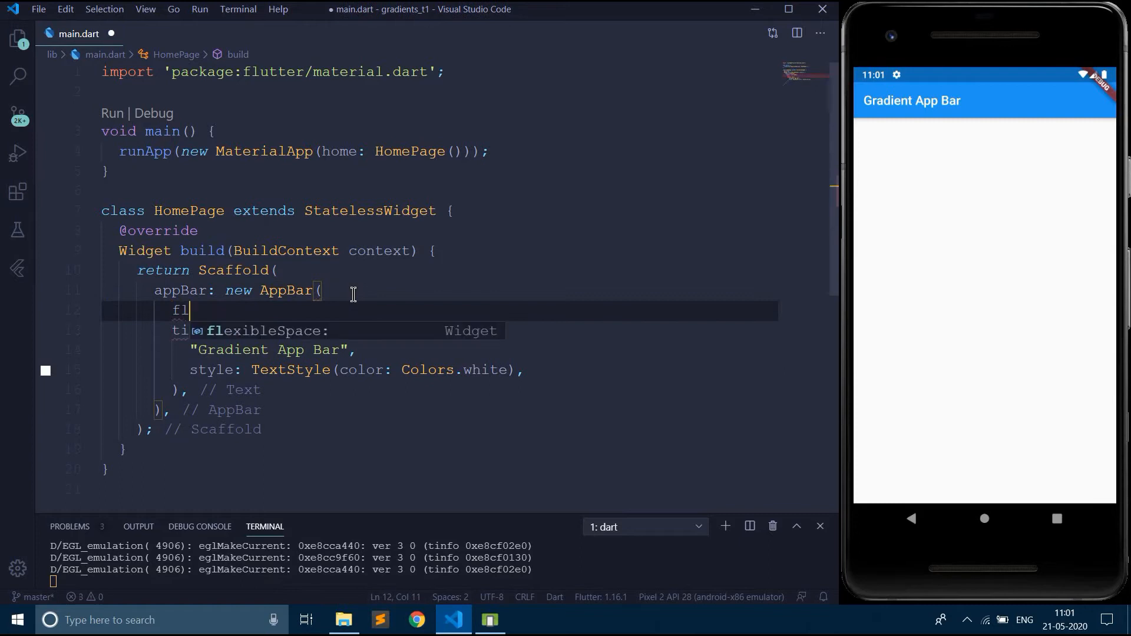
mouse_move(370, 339)
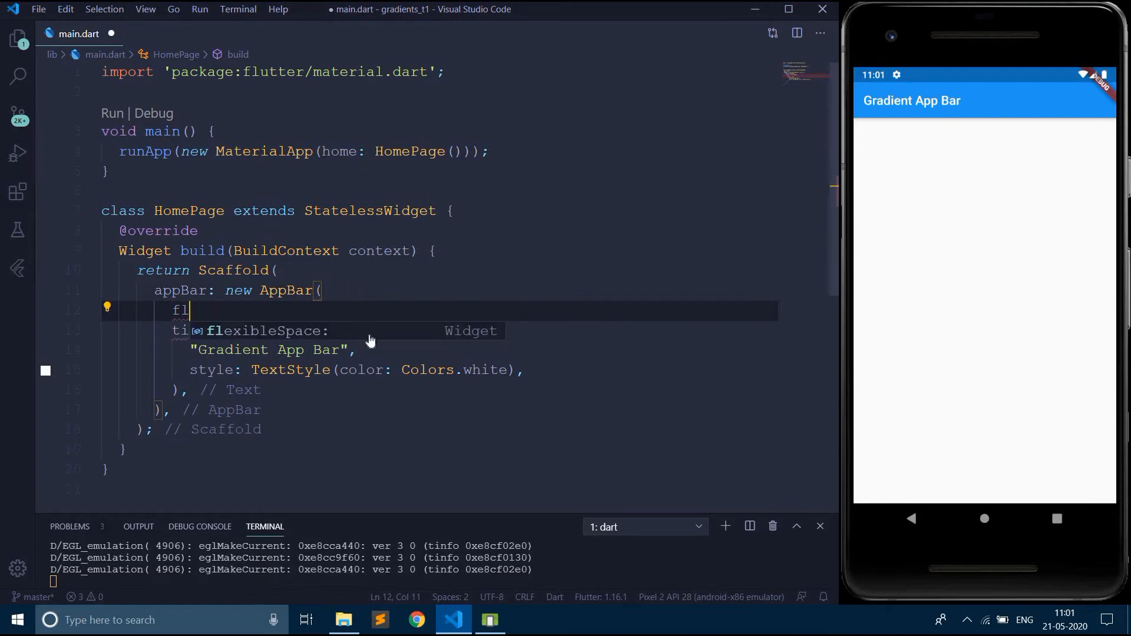
mouse_move(480, 339)
text(exibleSpace: C,)
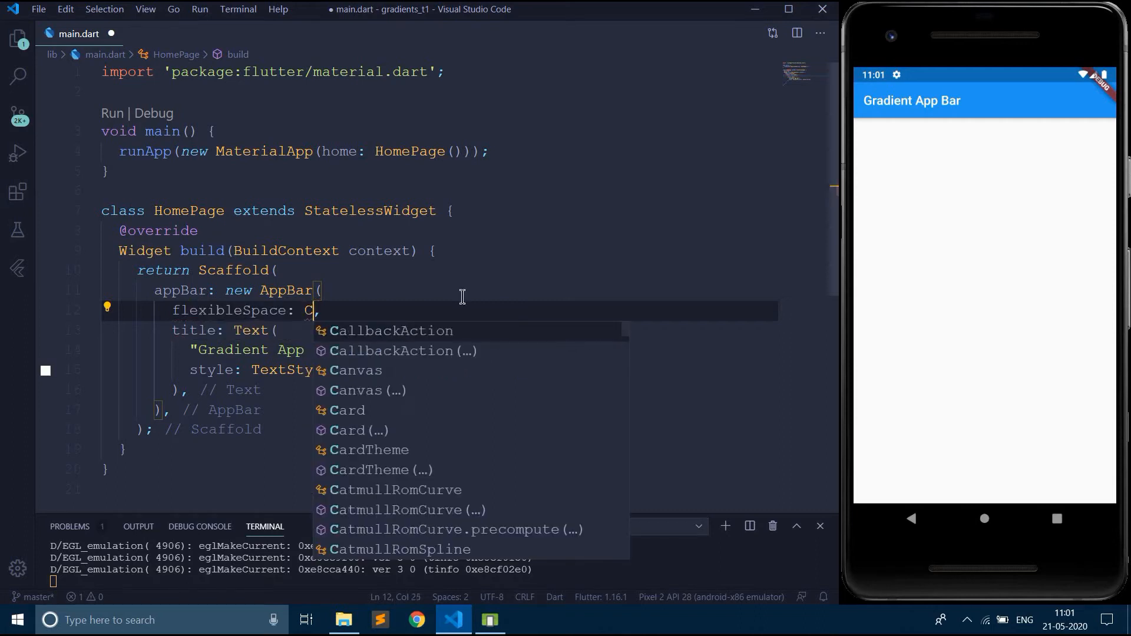
text(ontainer()
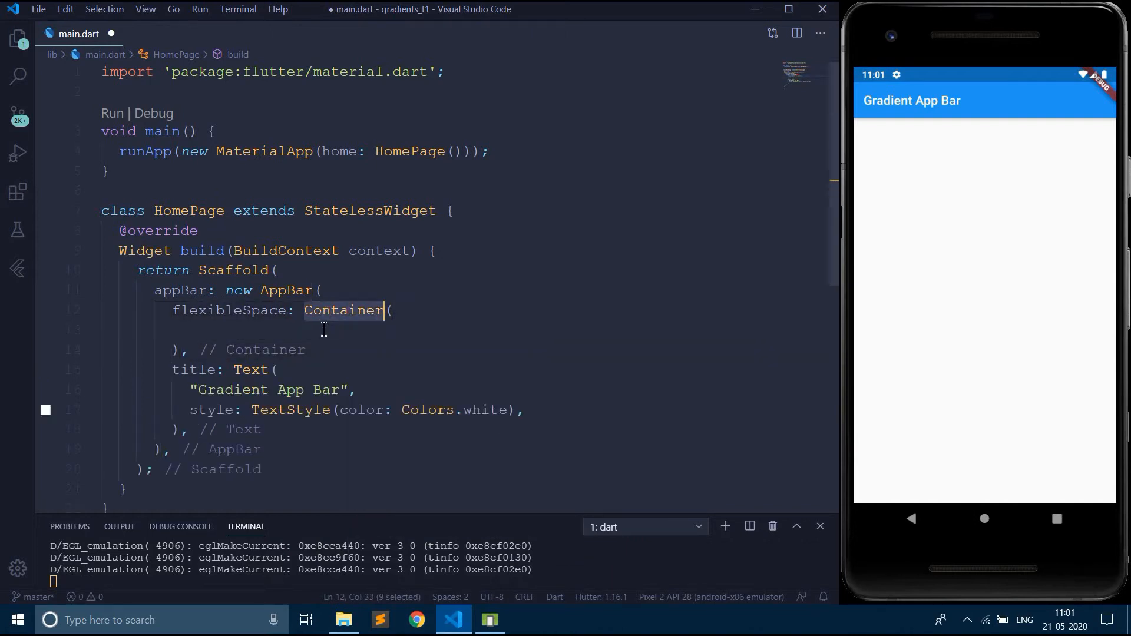
text(decoration: ,)
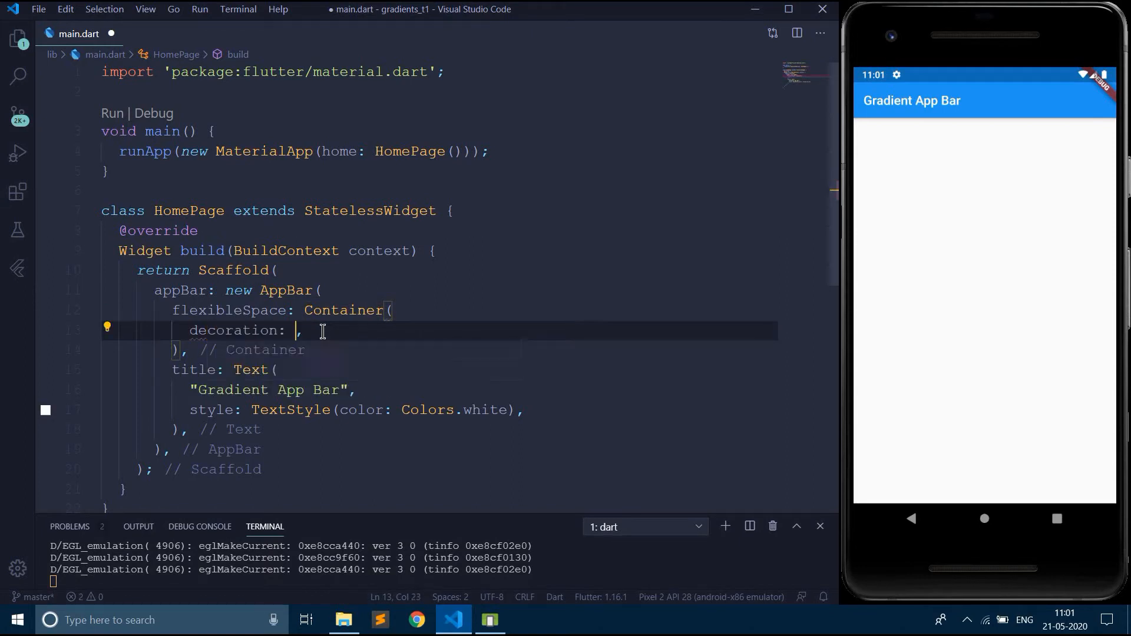
text(BoxDecoration)
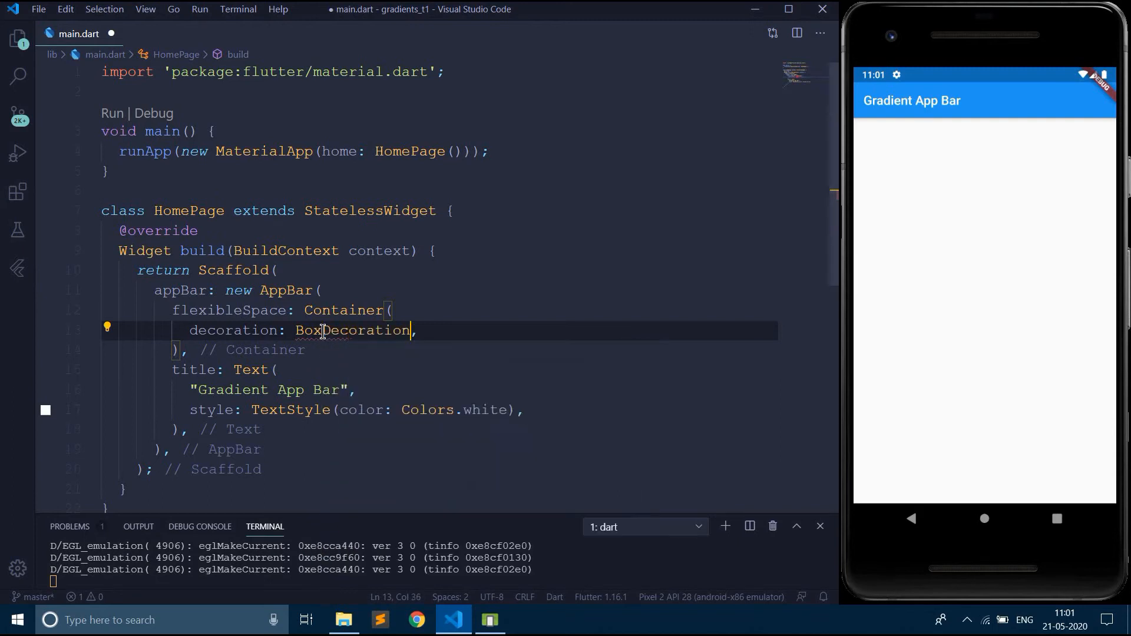
text(())
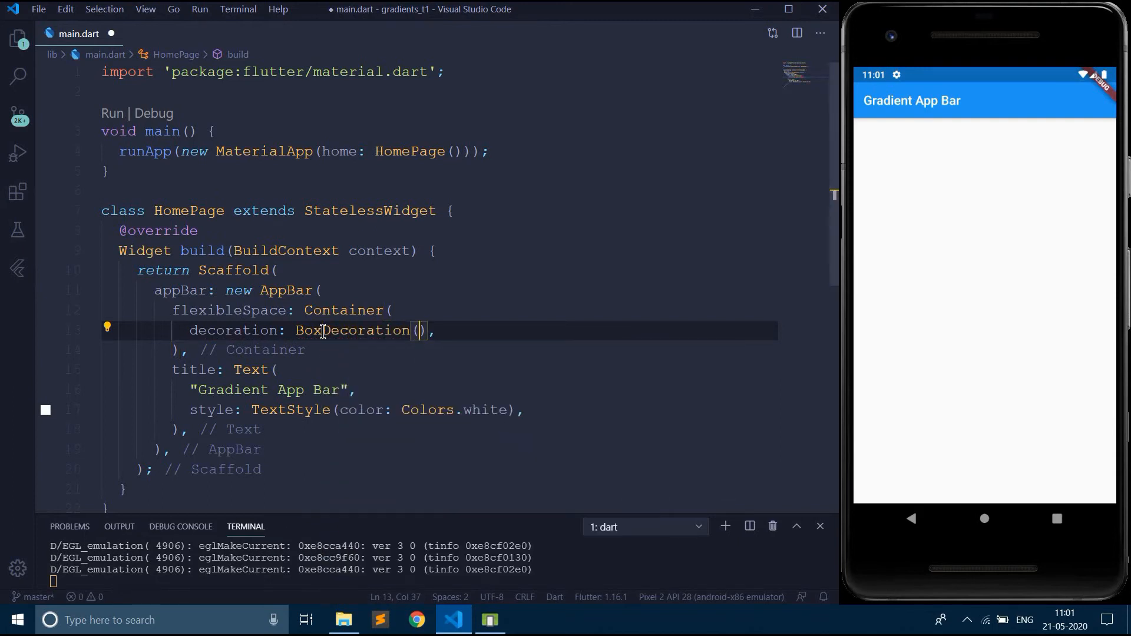
Step: Give the BoxDecoration gradient: LinearGradient(colors: [Colors.deepPurple, Colors.indigo])
text(gradient:)
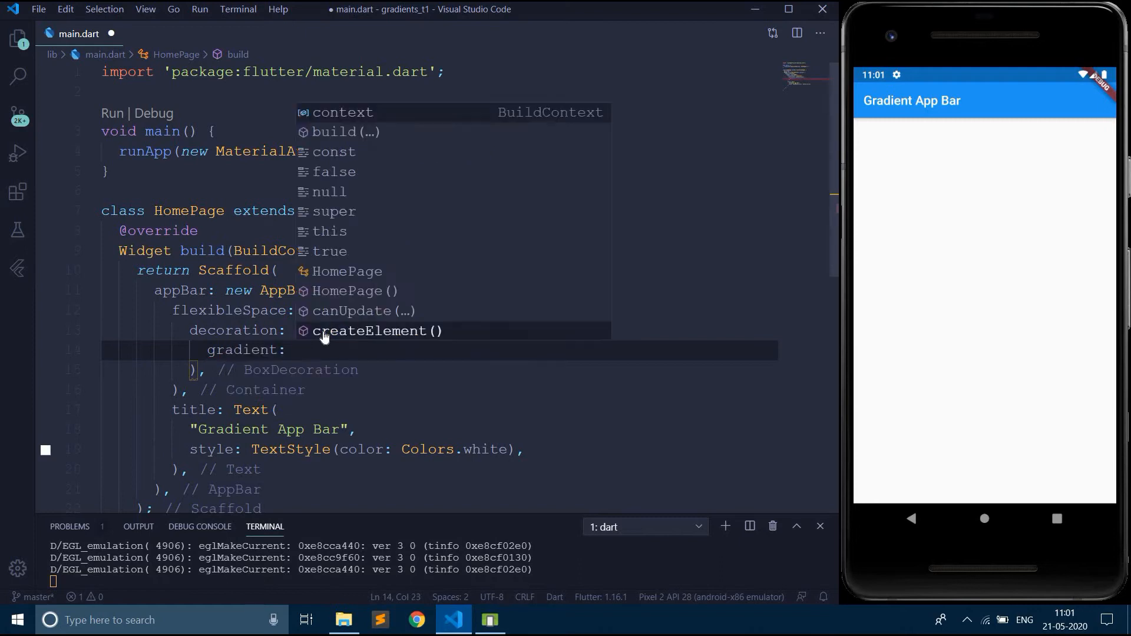
text(LinearGradient(colors: null)
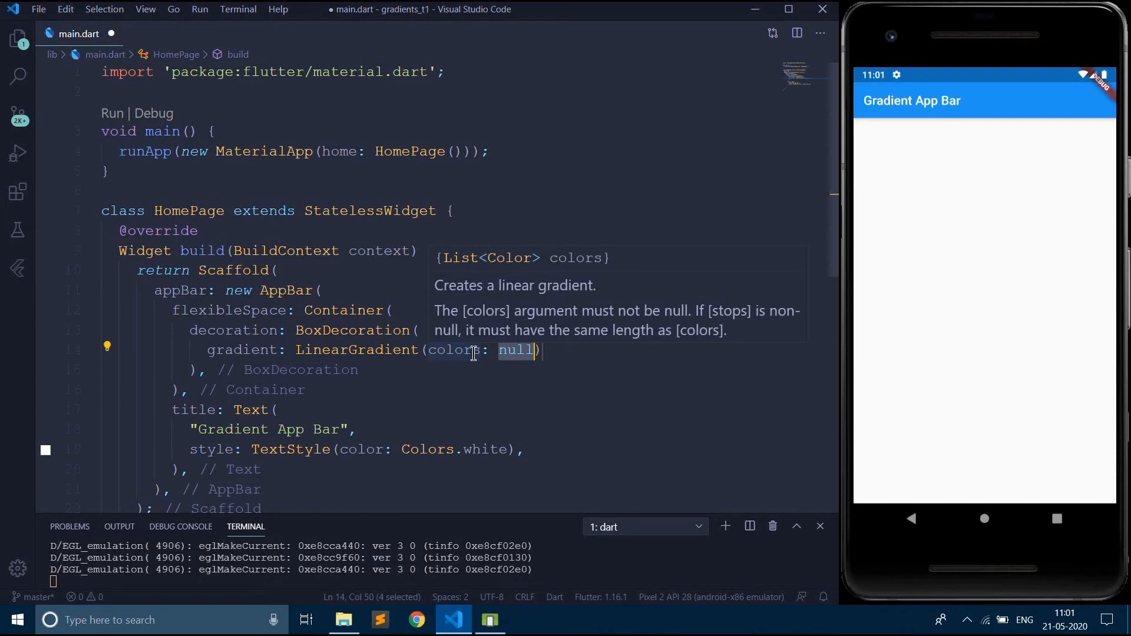
mouse_move(491, 339)
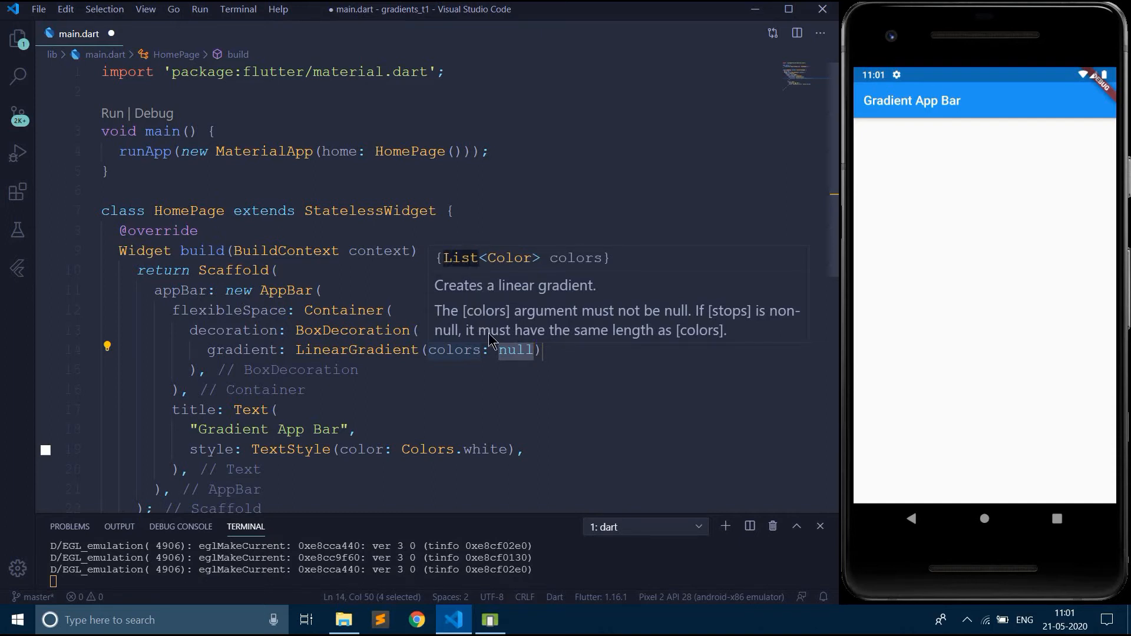
text([)
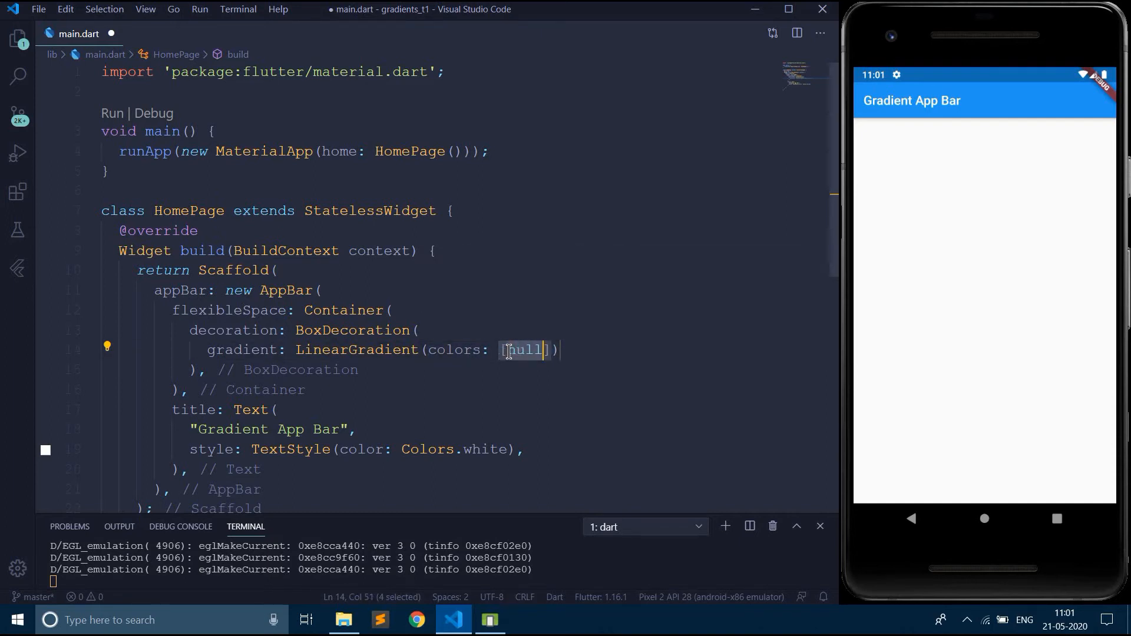
text(Colors.)
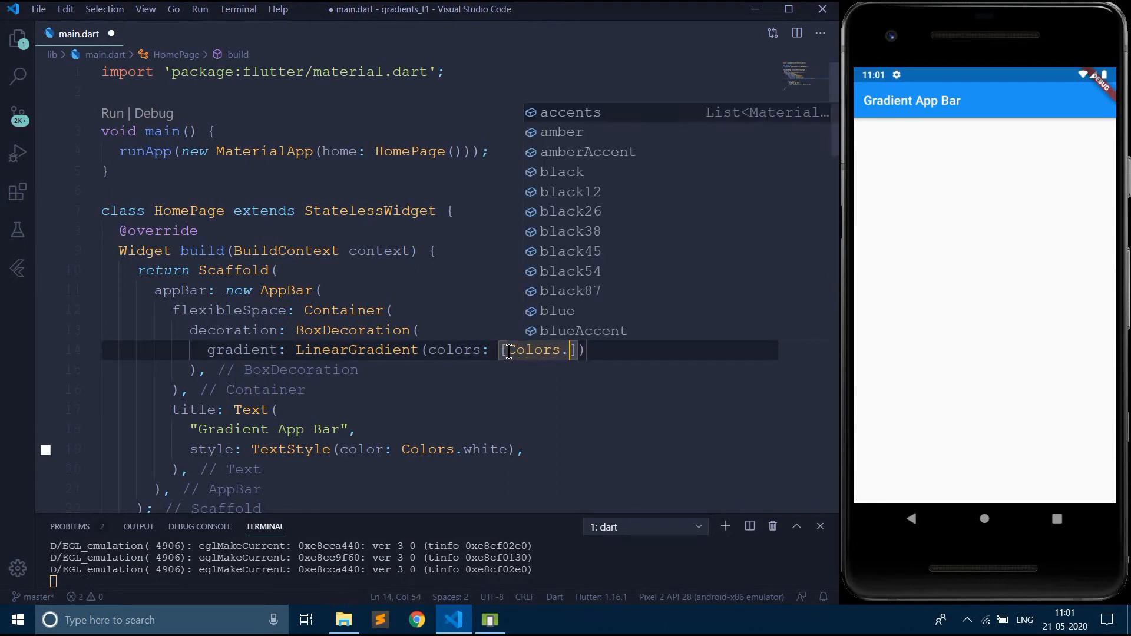
text(deepPurple)
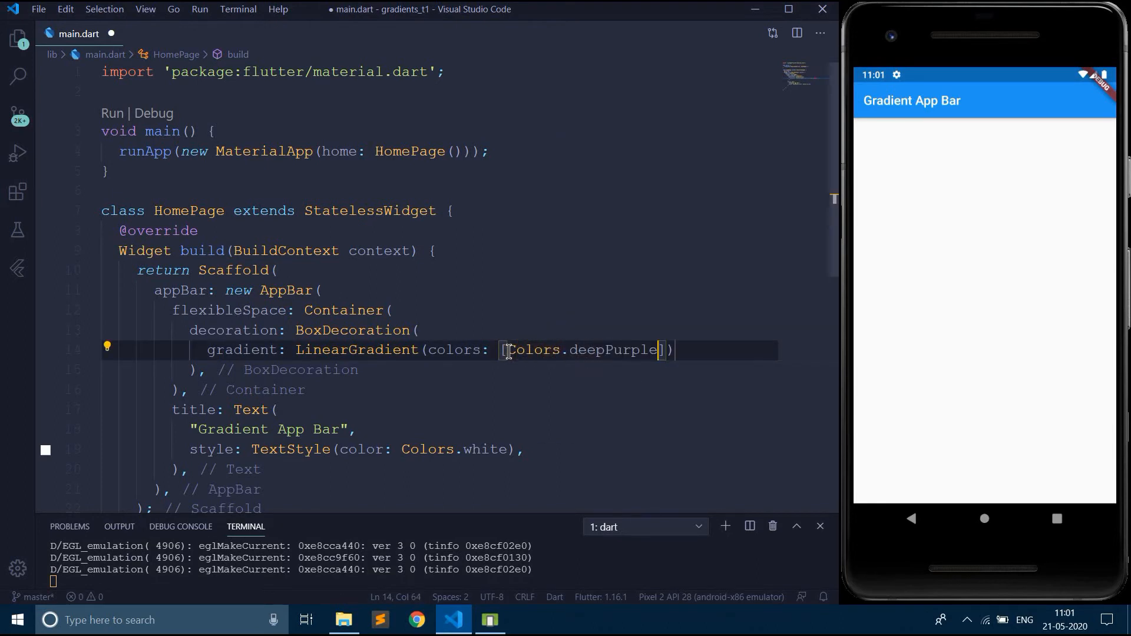
text(, Colors)
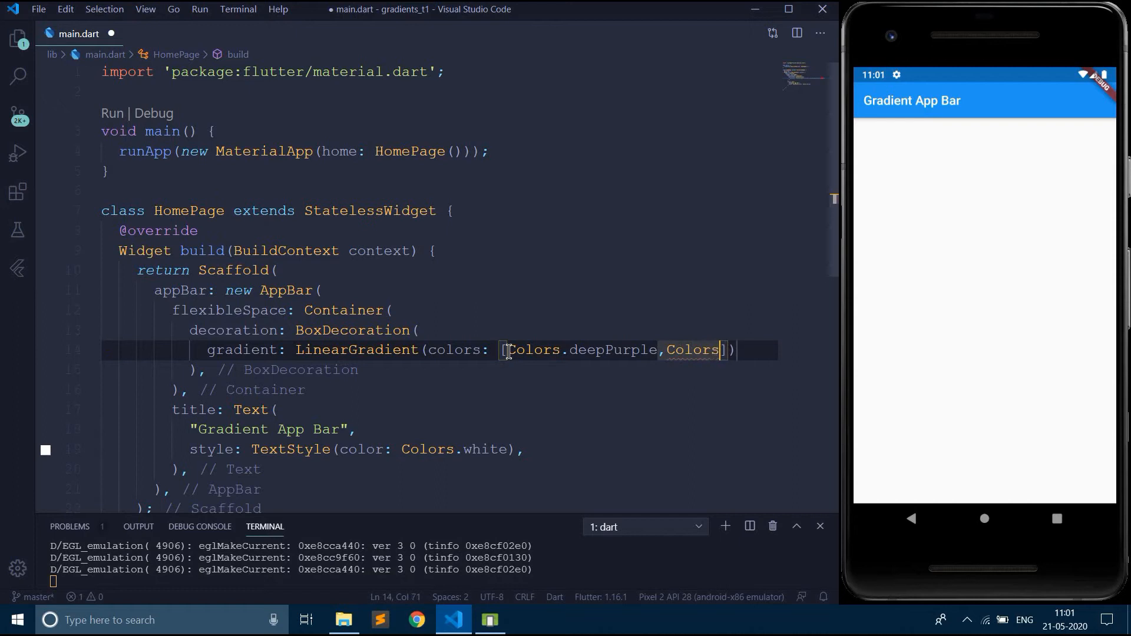
text(.indigo)
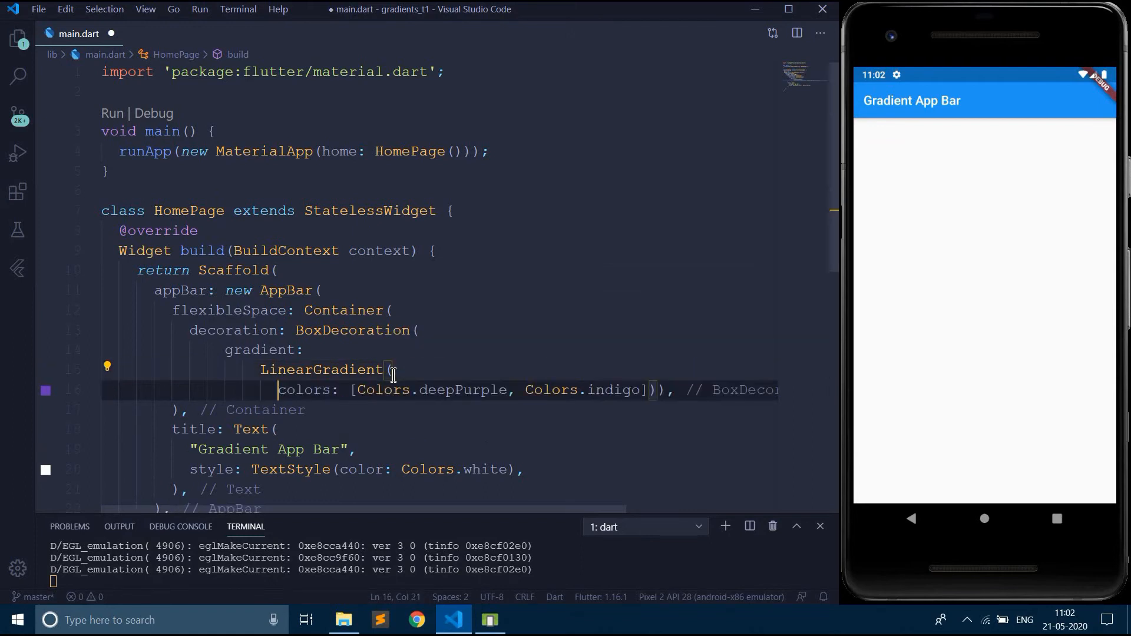
Step: Set the LinearGradient's begin: Alignment.topLeft and end: Alignment.bottomRight, then save
key(Enter)
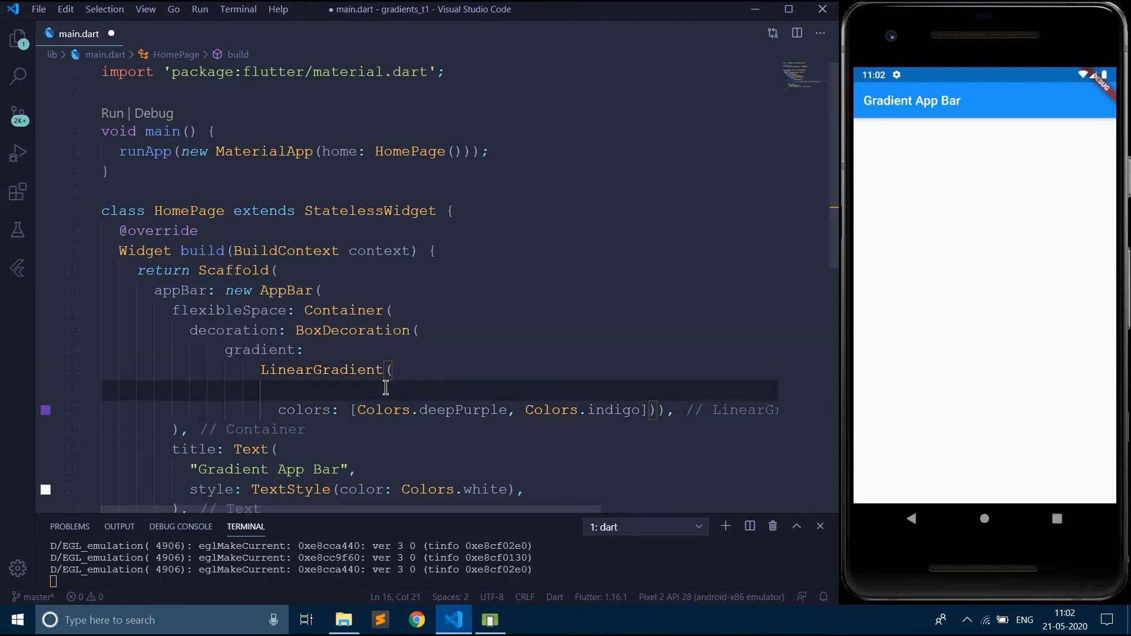
text(begin: ,)
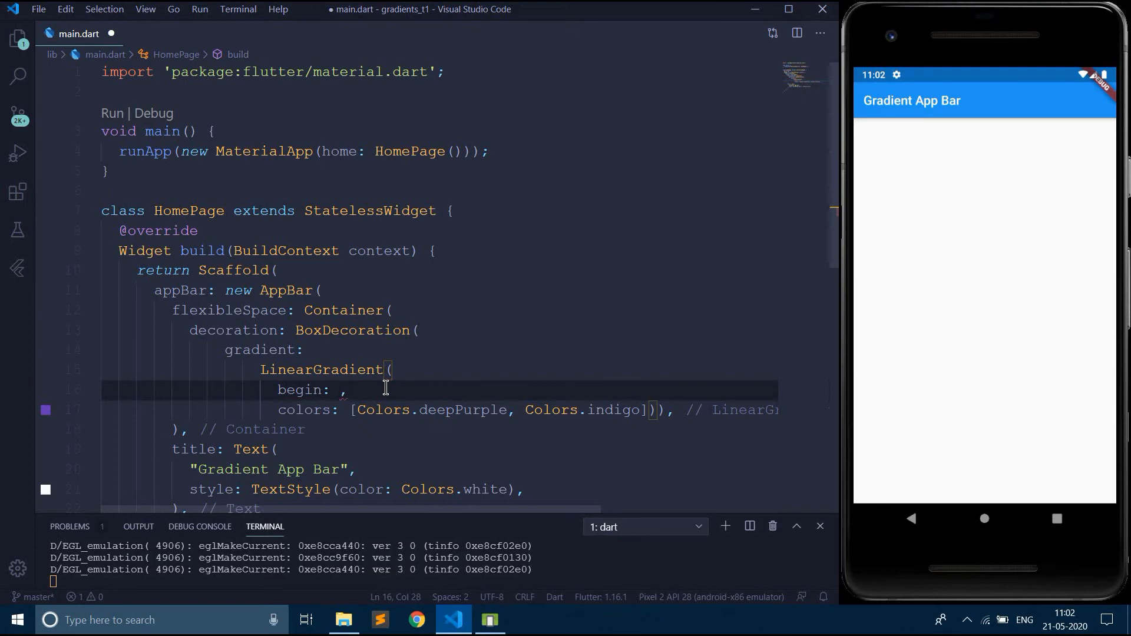
text(Align)
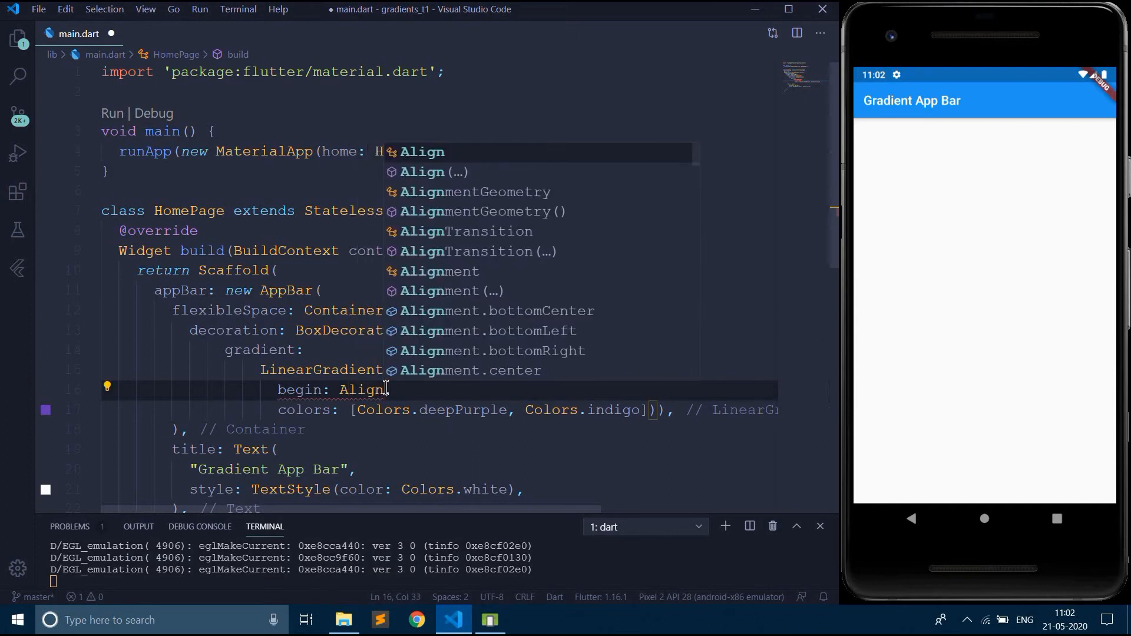
text(.)
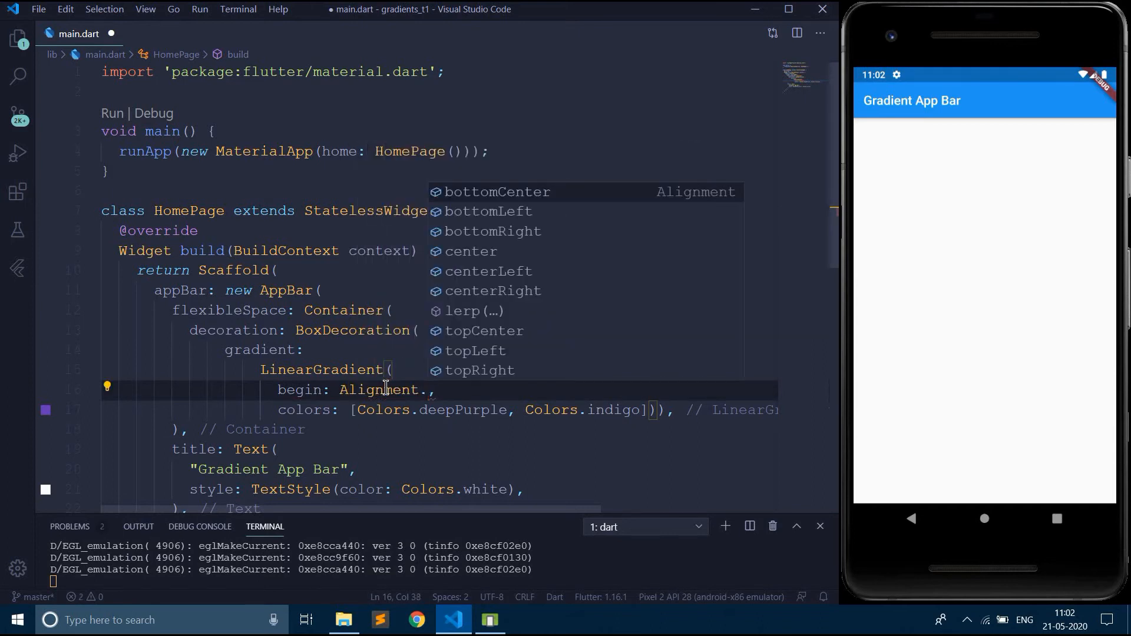
click(477, 351)
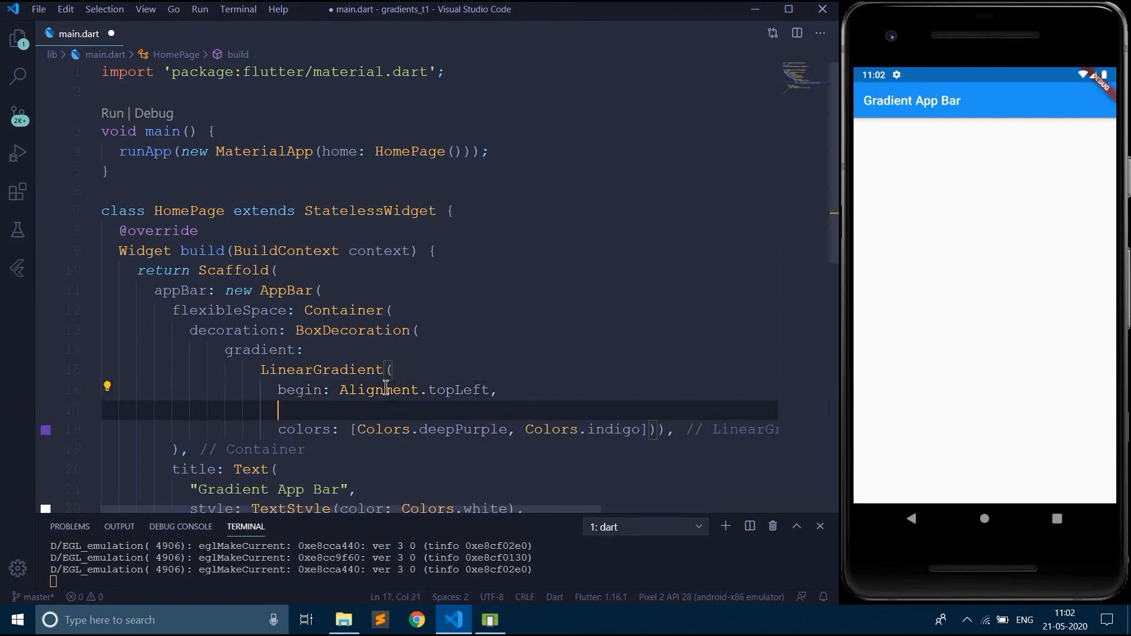
text(end: A,)
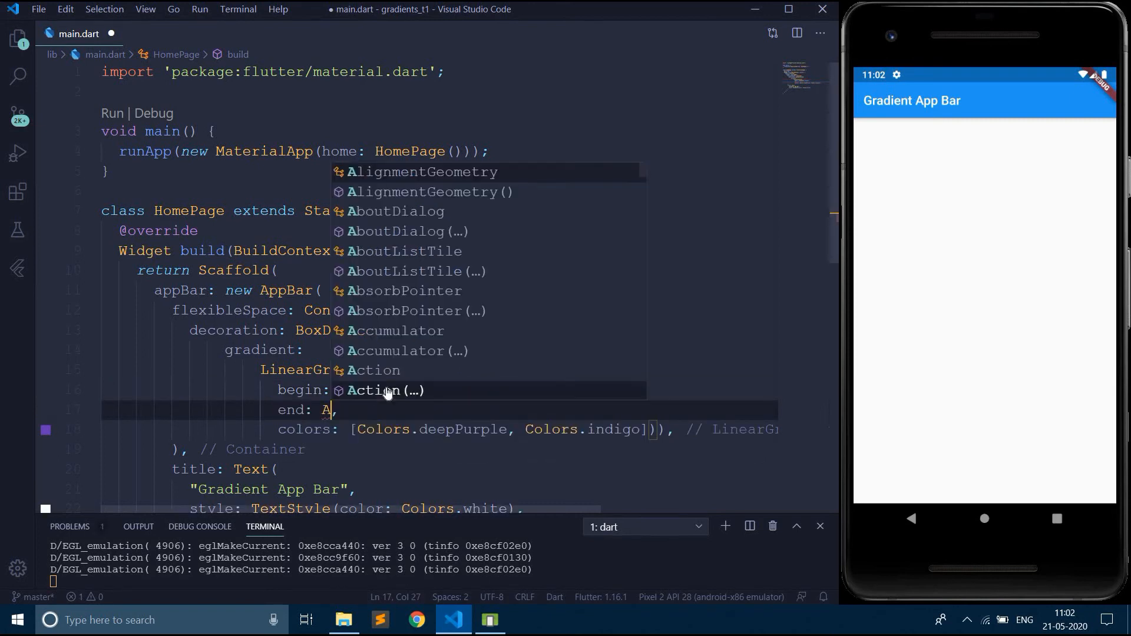
text(lignment.bottomRight)
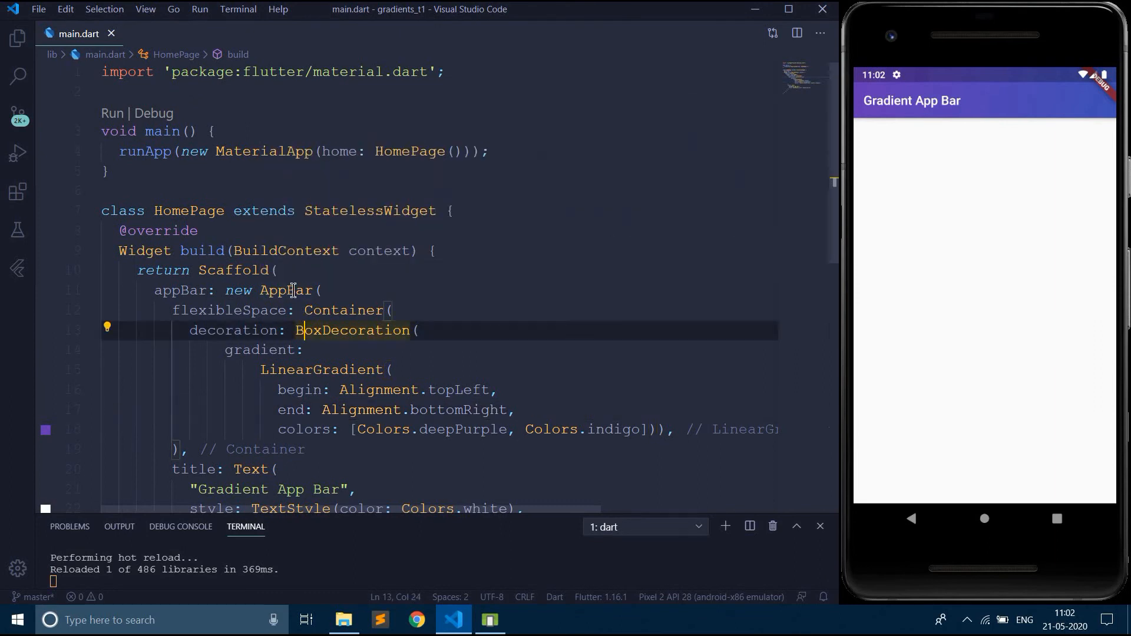
Step: Select AppBar and choose the 'Wrap with widget...' quick fix from the lightbulb menu
click(128, 290)
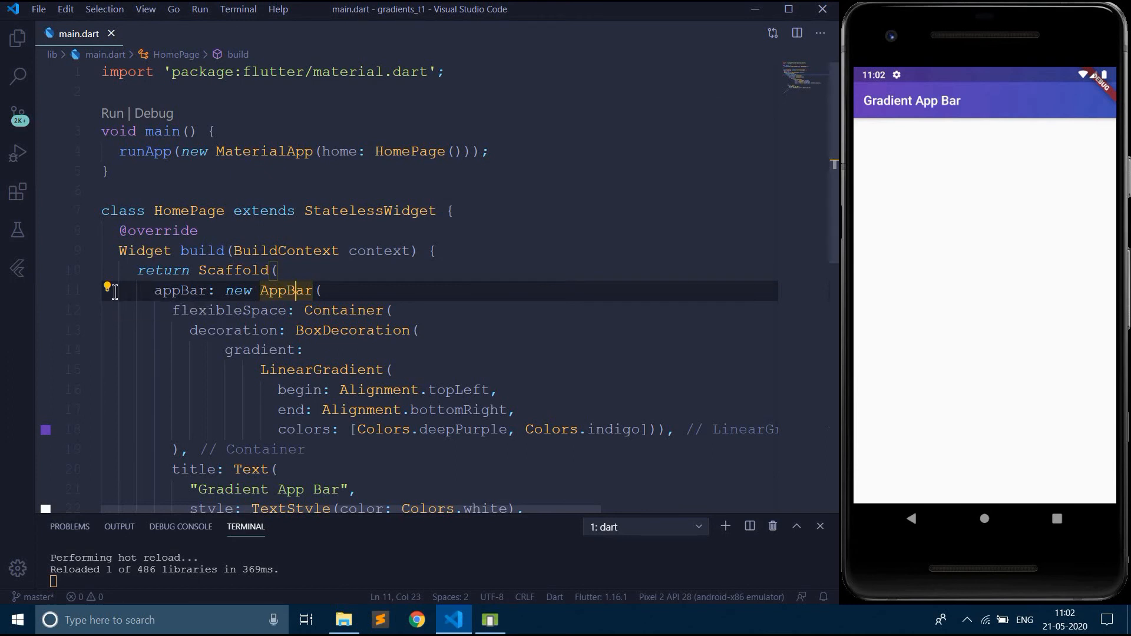
click(107, 286)
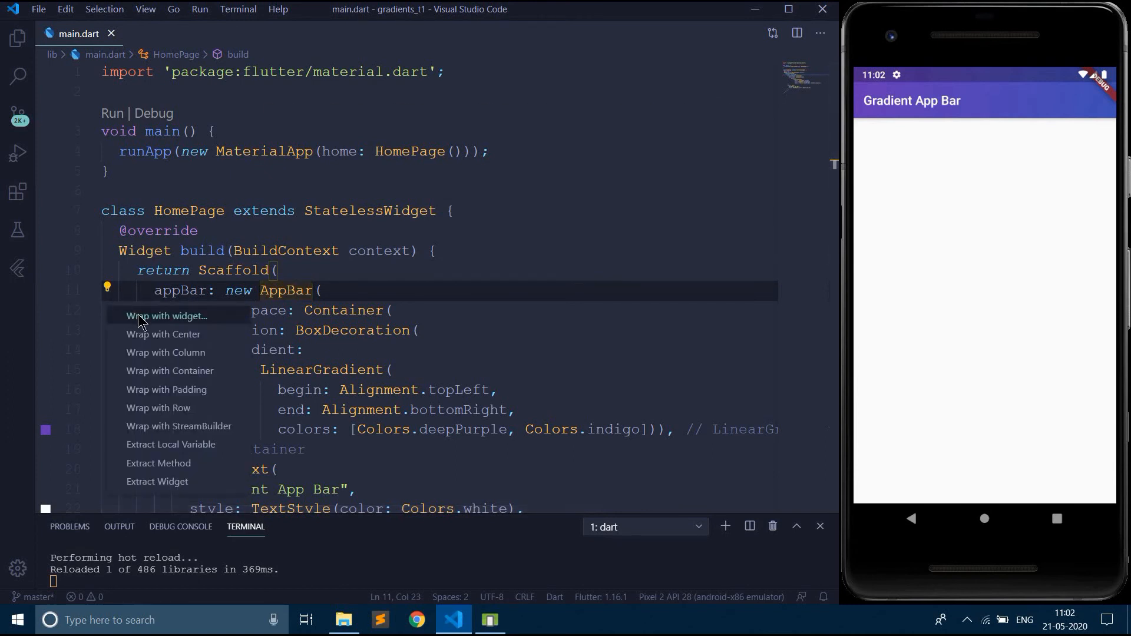
click(168, 316)
text(Pr)
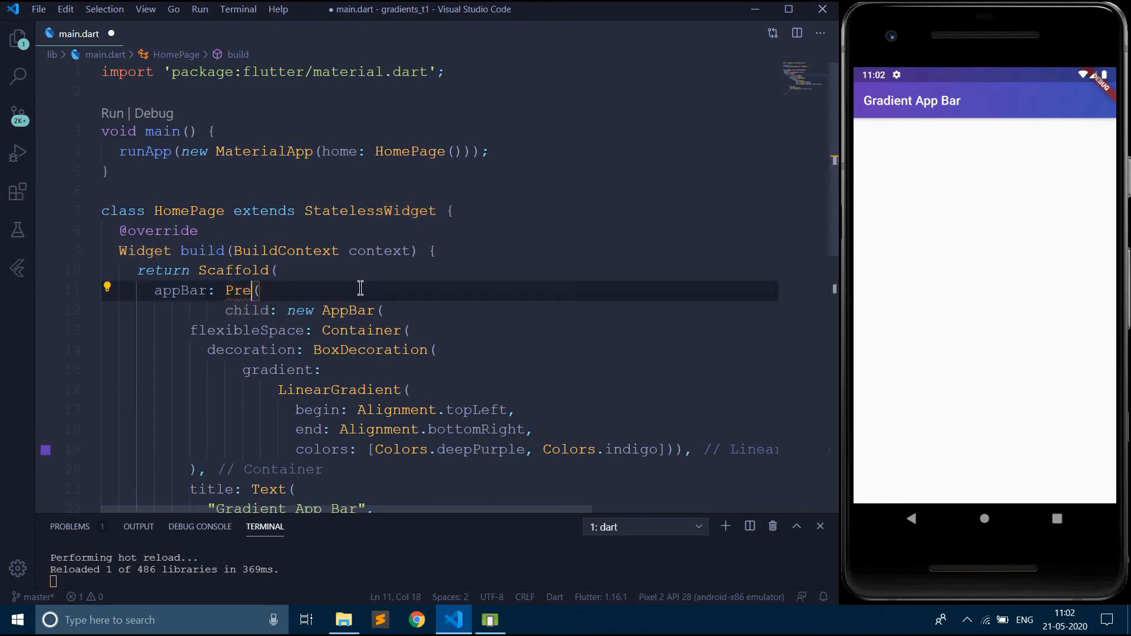
Step: Name the wrapper PreferredSize with preferredSize: Size.fromHeight(150.0) and save to hot reload
text(ffer)
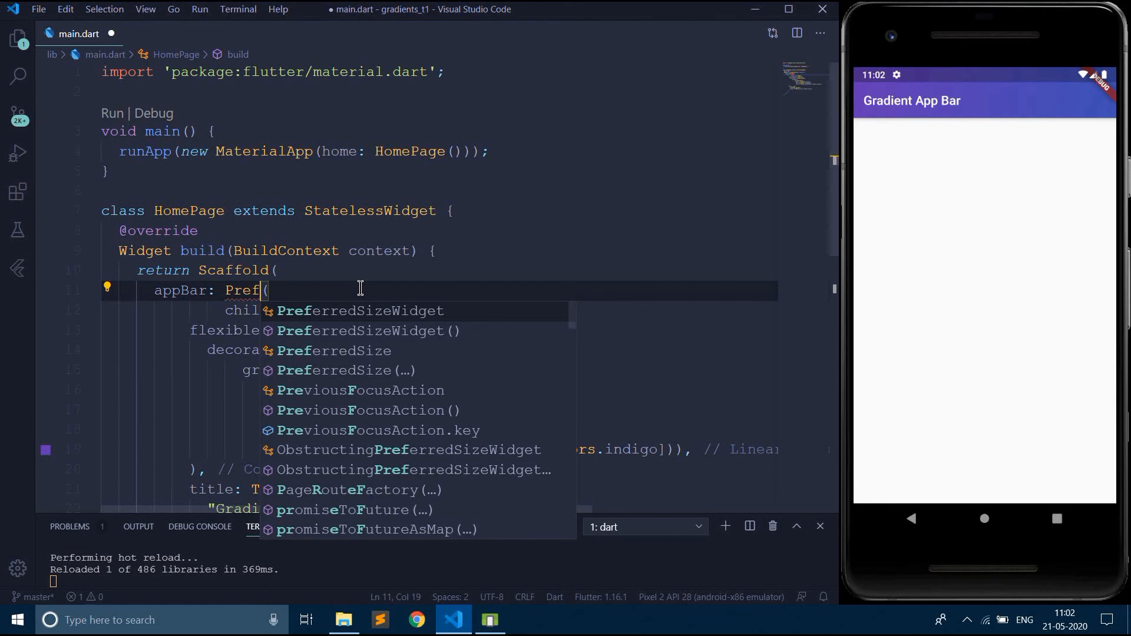
key(Tab)
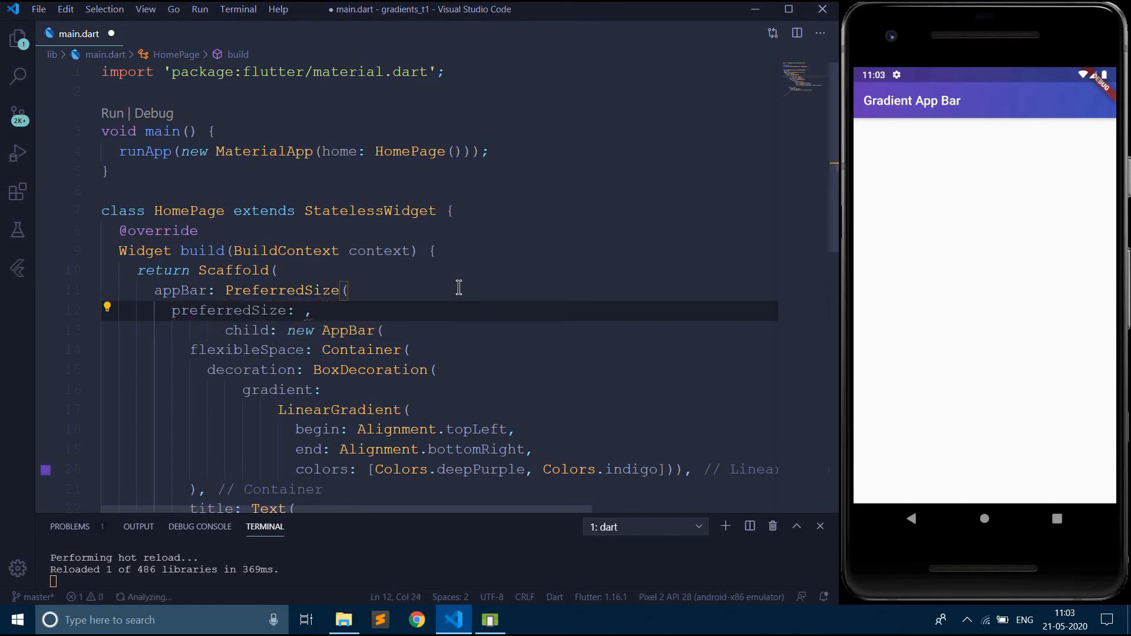
text(Size)
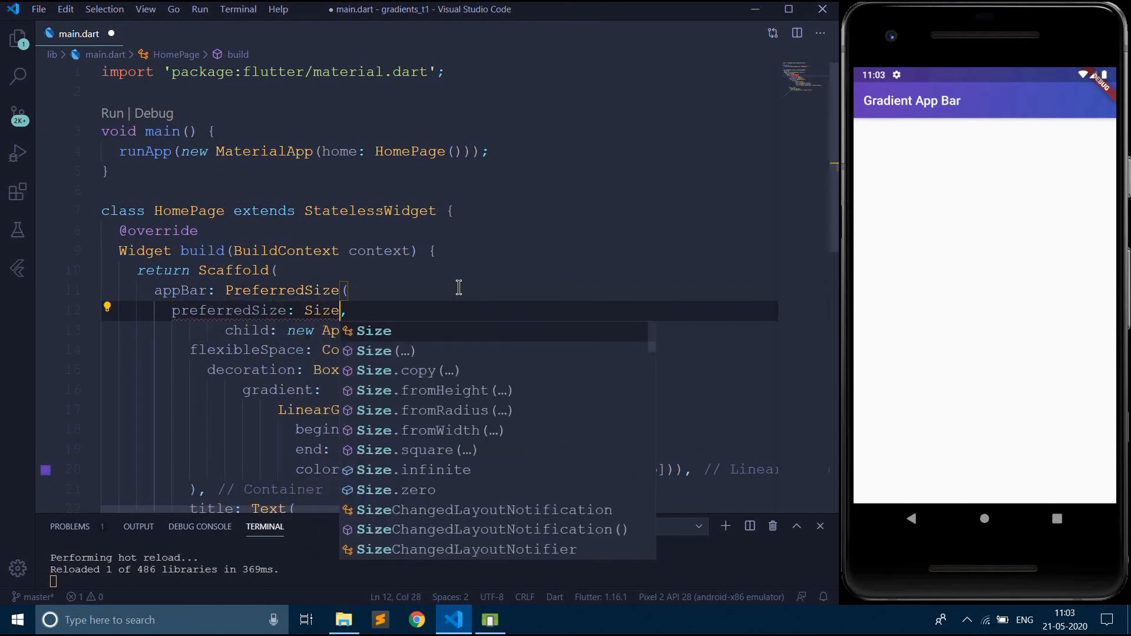
text(.fromHeight(150.0)
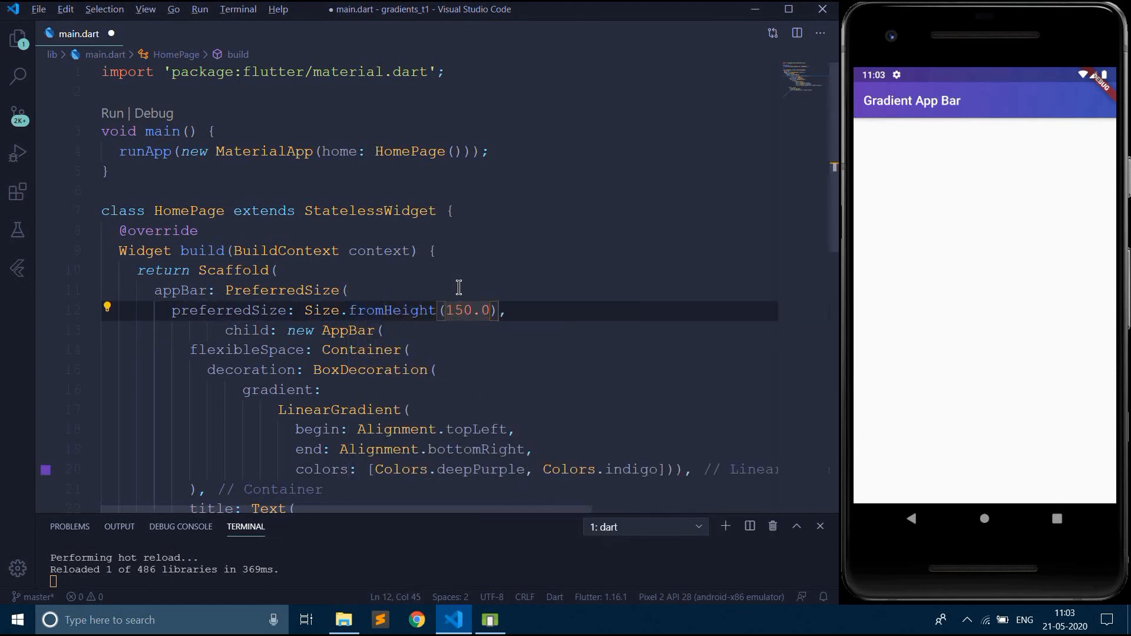
key(ctrl+s)
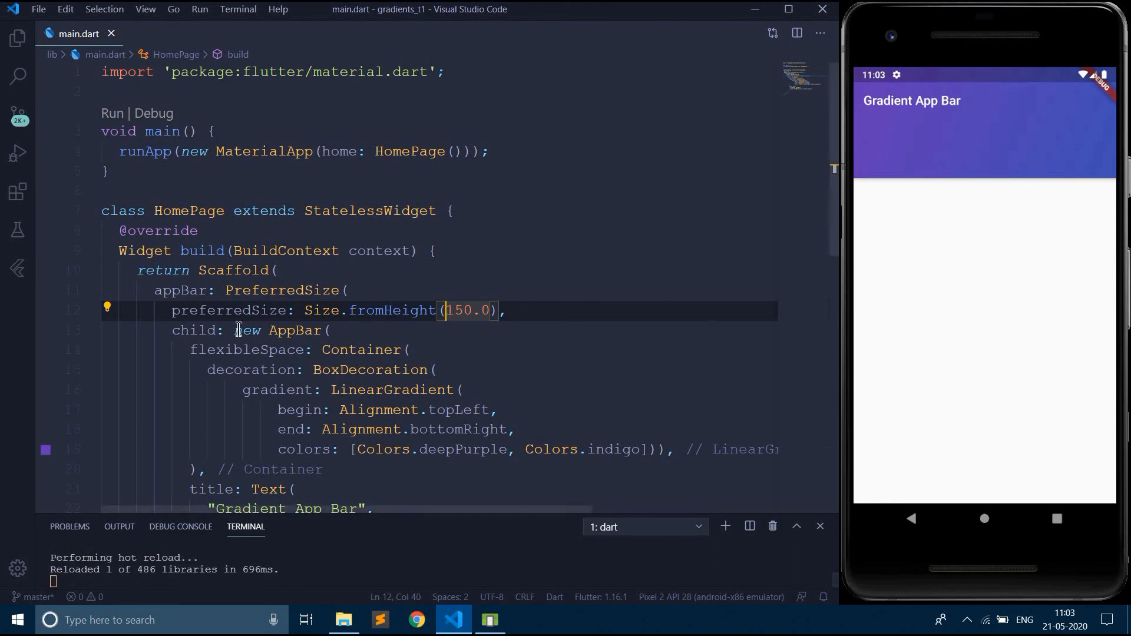
double_click(283, 290)
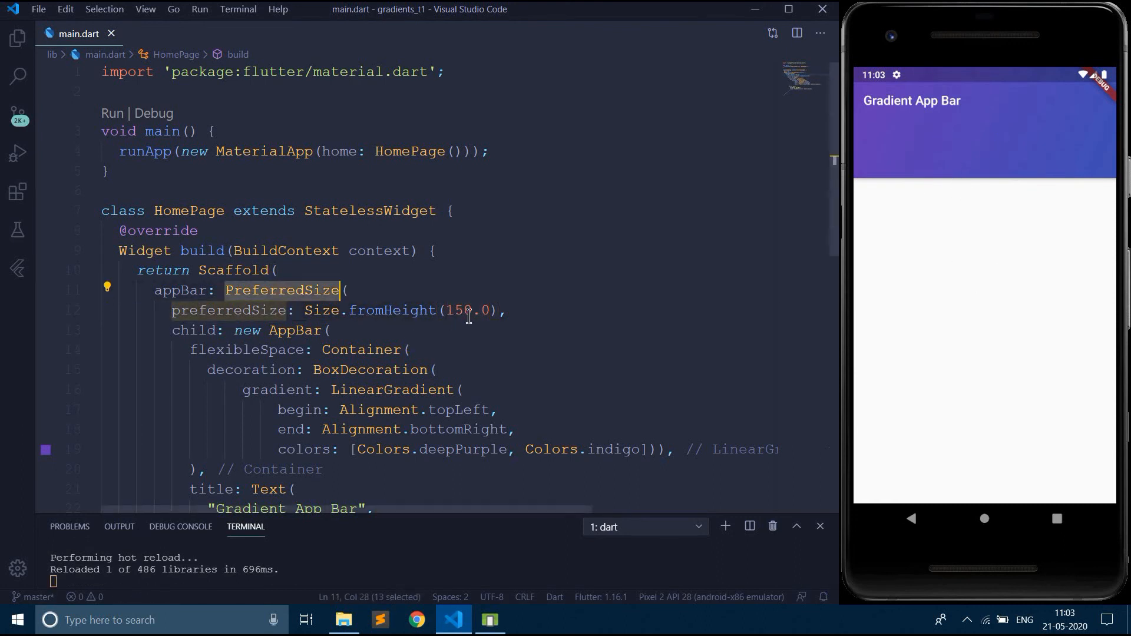
double_click(459, 310)
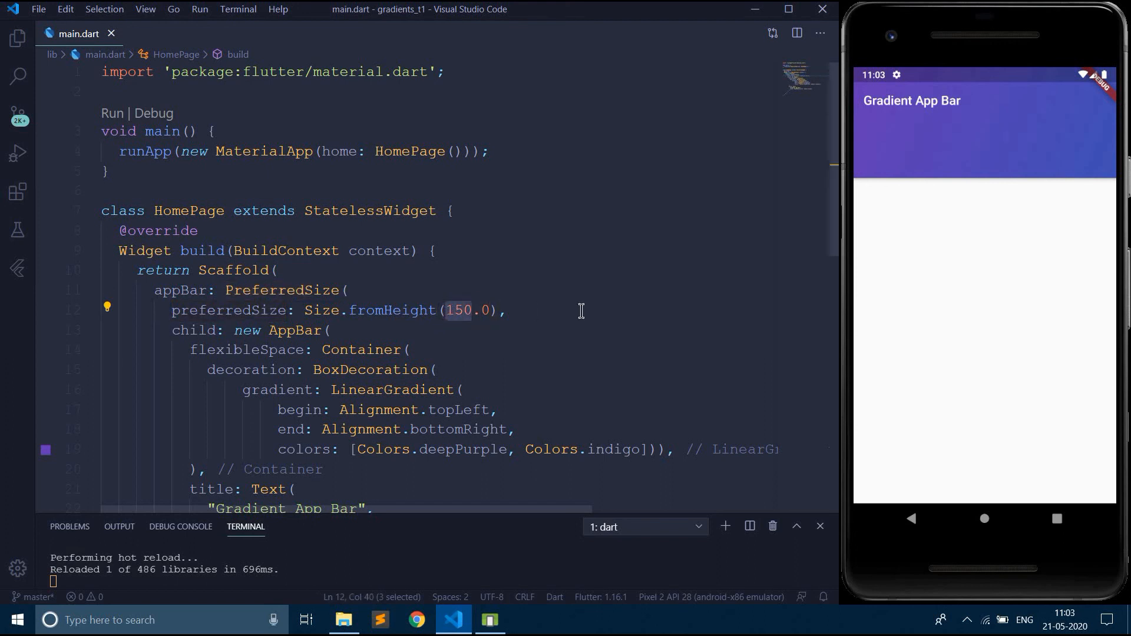
mouse_move(891, 165)
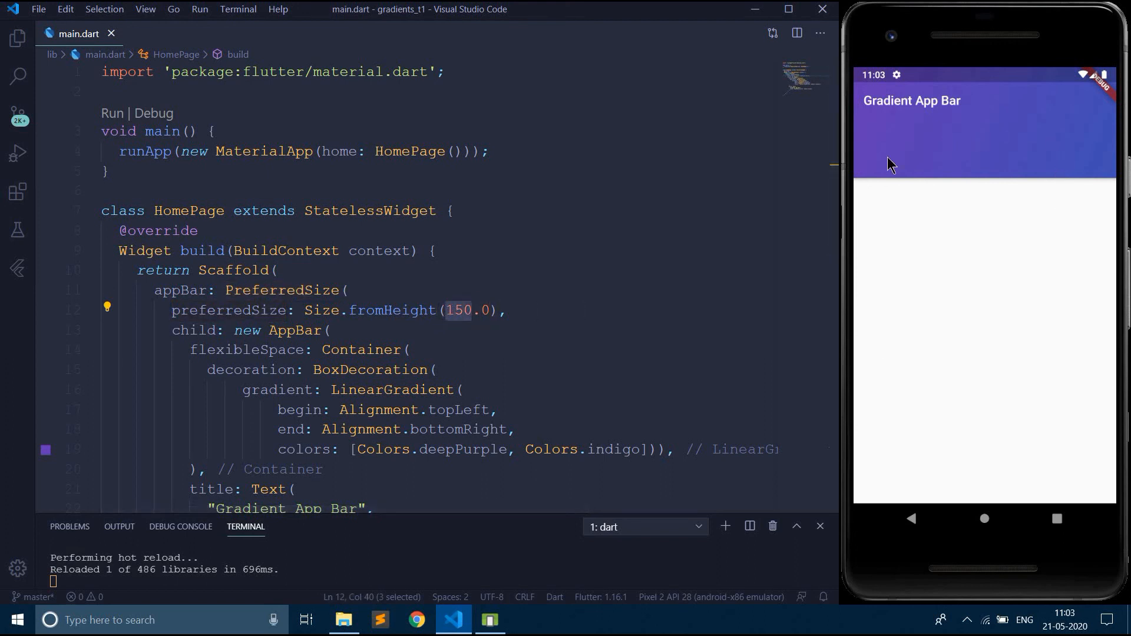